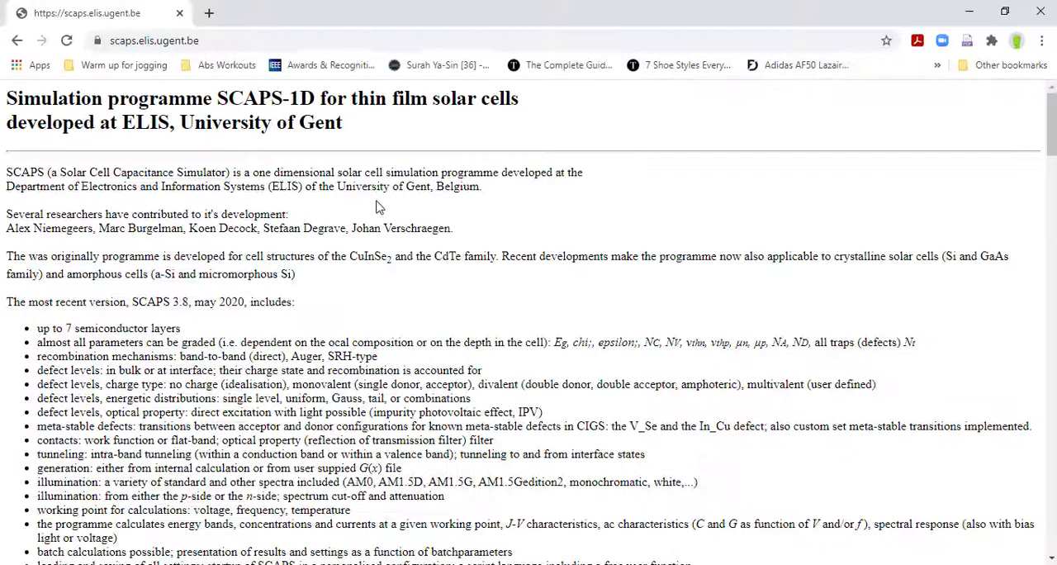
mouse_move(392, 344)
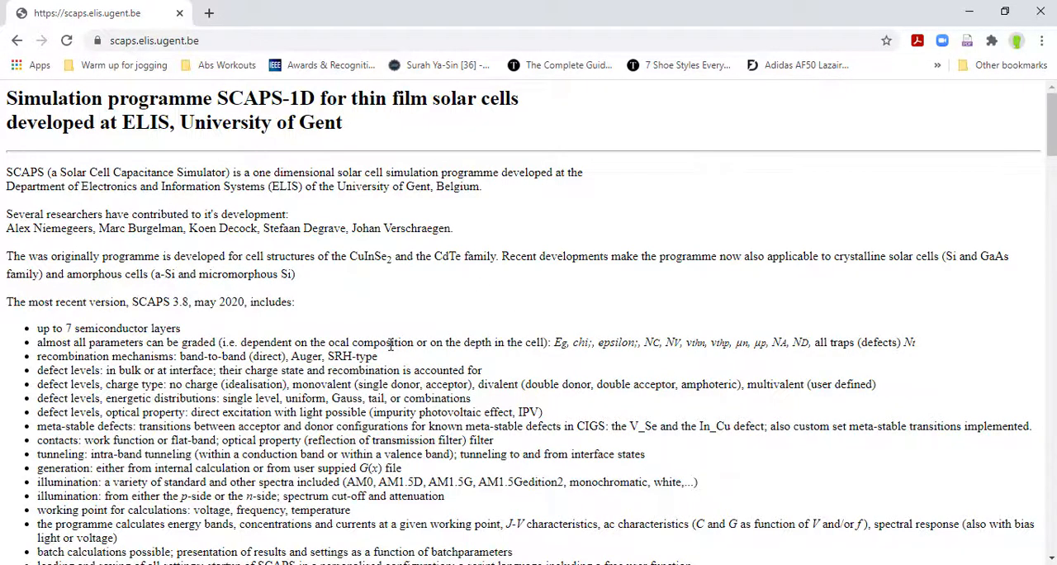
mouse_move(783, 415)
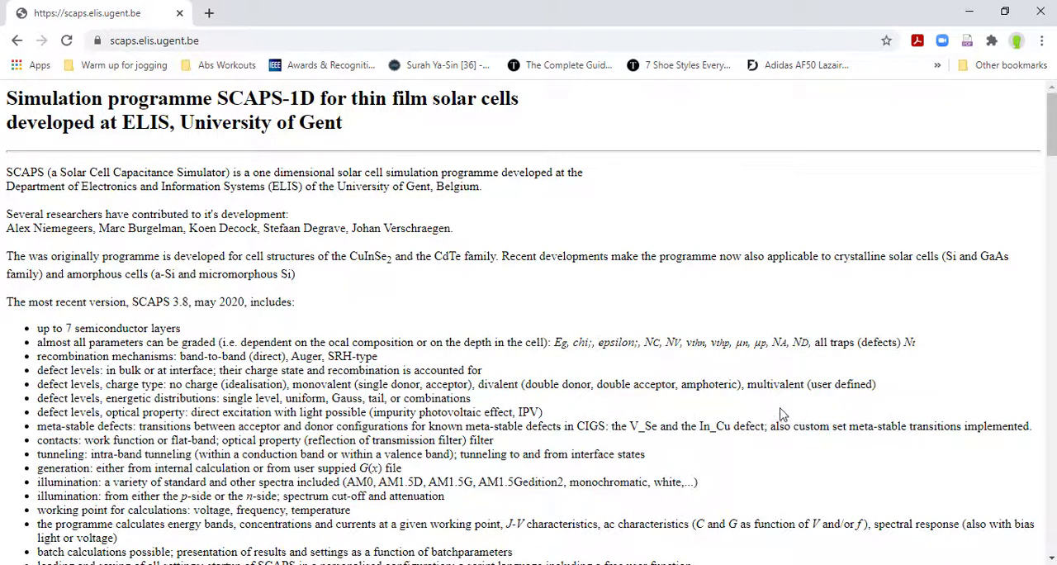
scroll(down, 3)
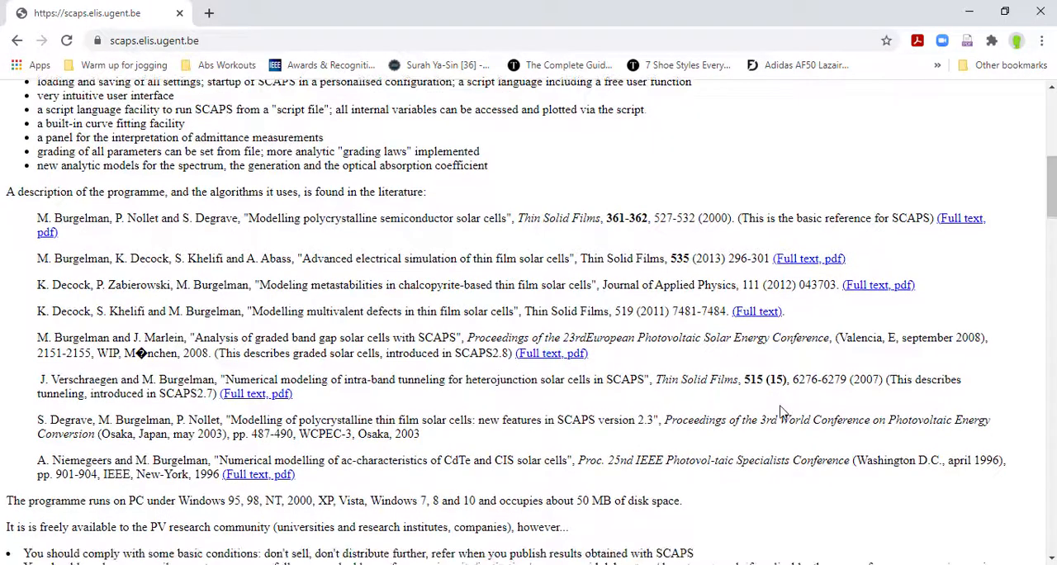
scroll(down, 3)
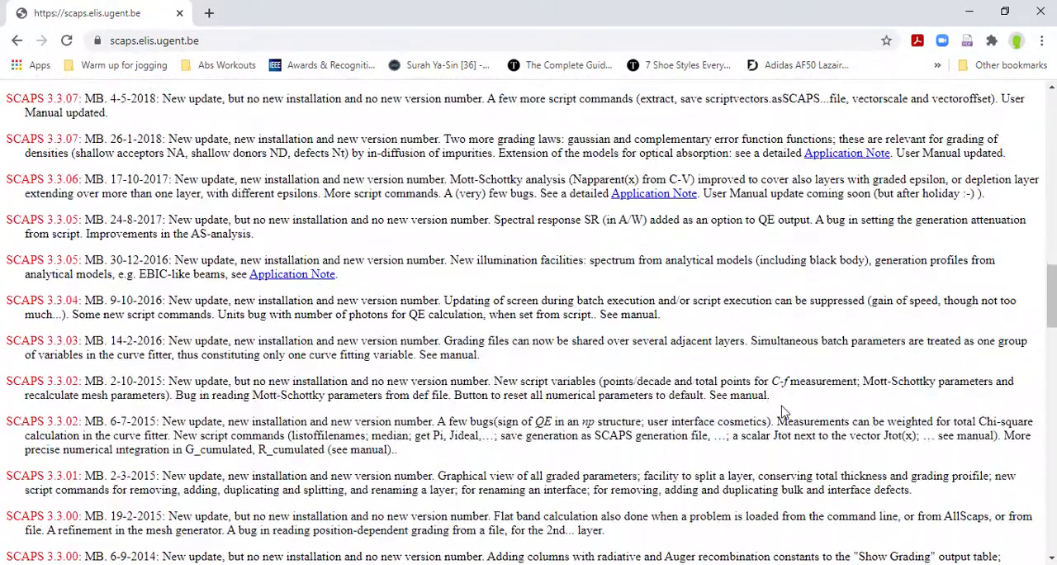
scroll(down, 3)
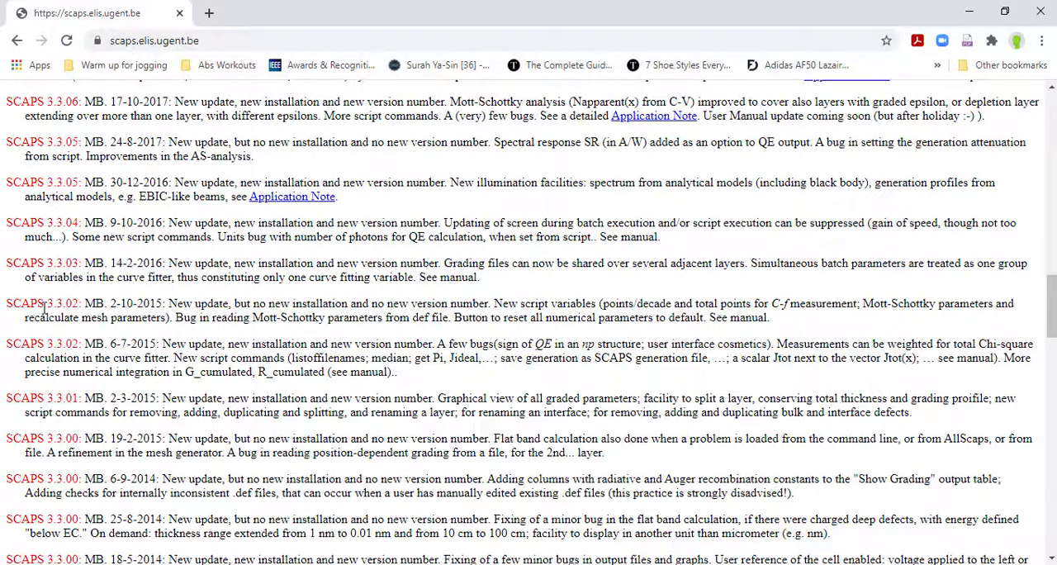
mouse_move(681, 341)
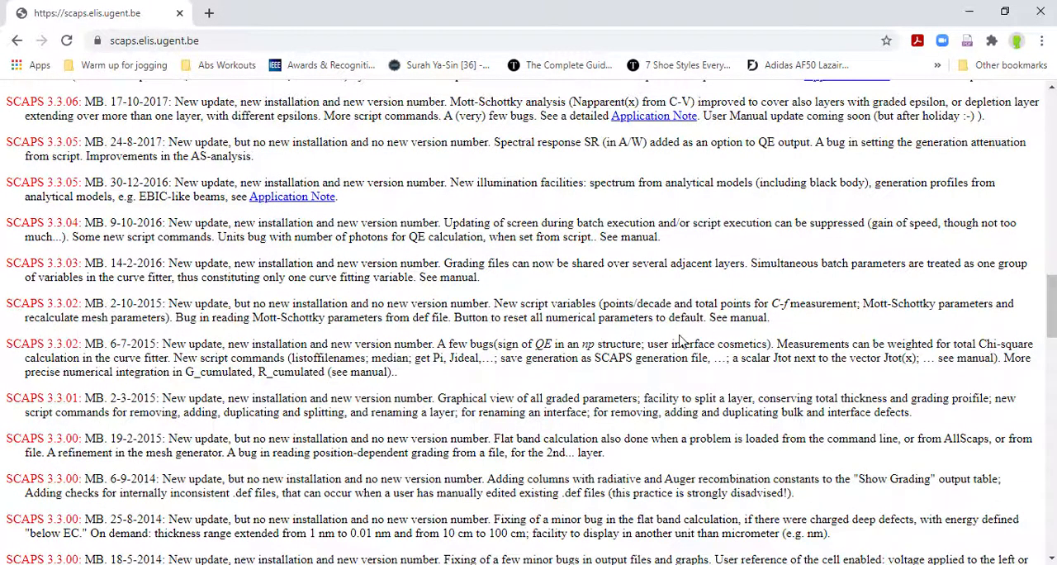
scroll(down, 3)
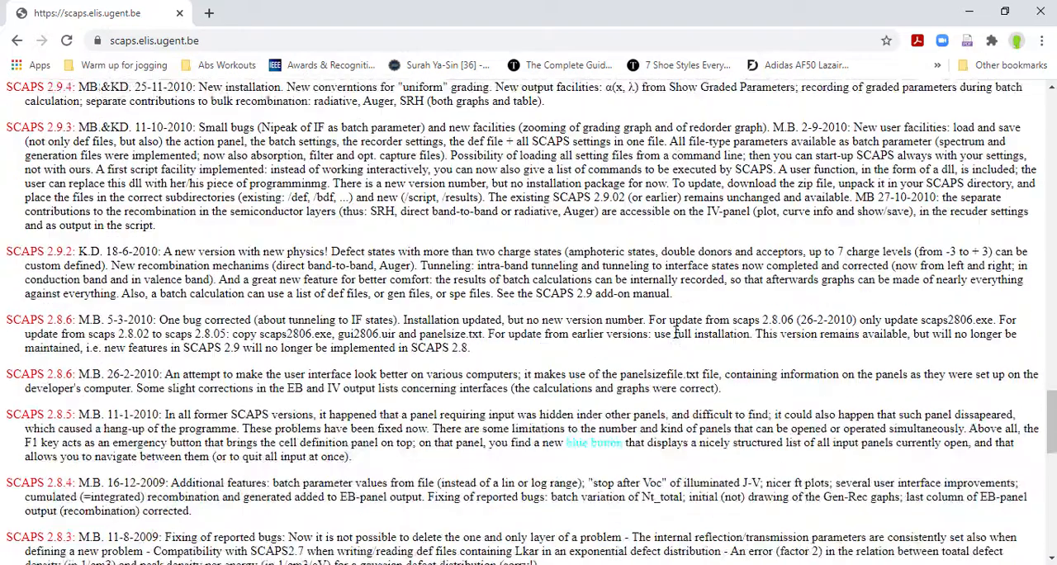
scroll(down, 3)
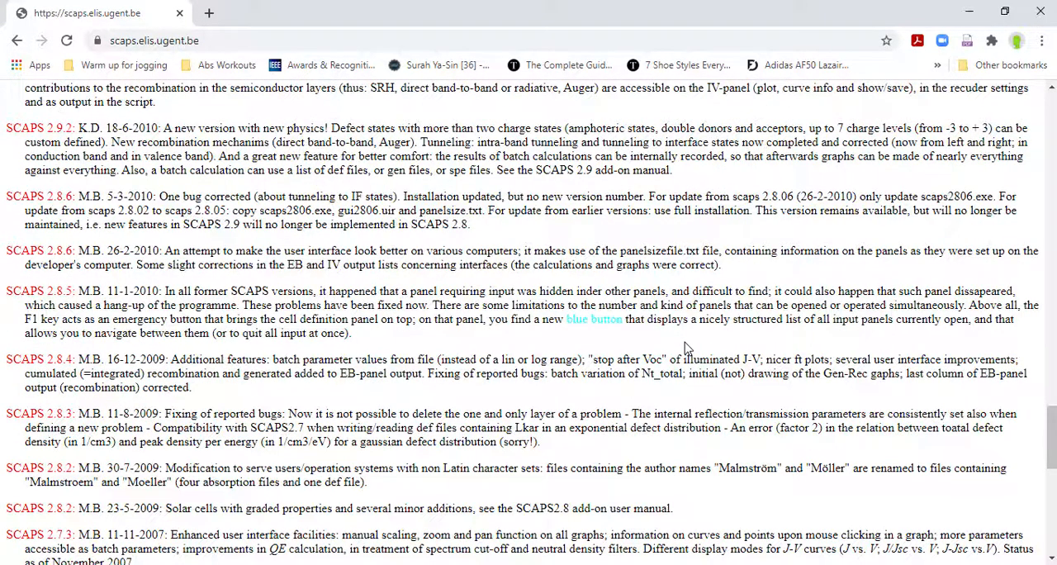
mouse_move(709, 360)
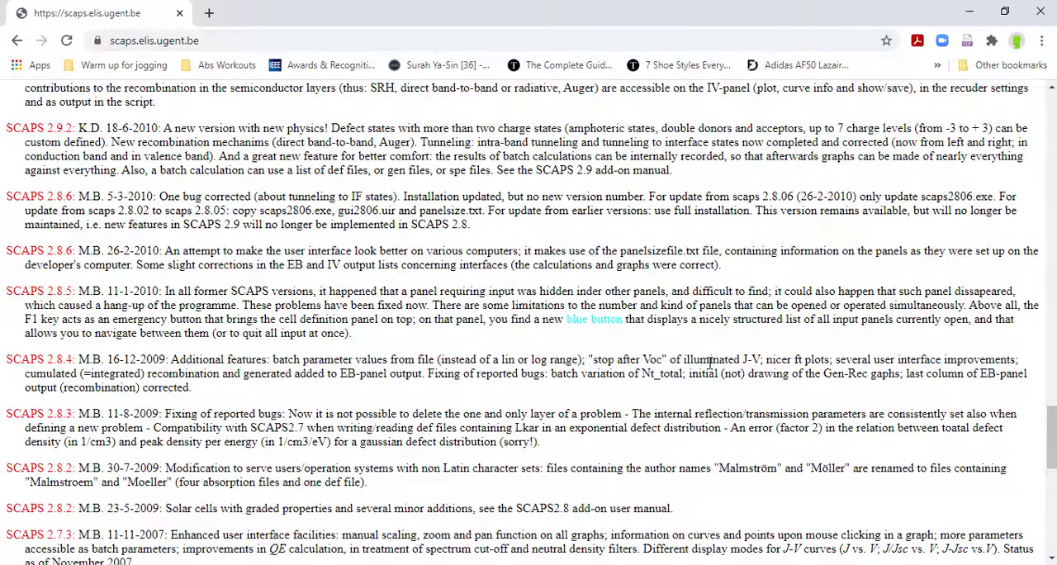
mouse_move(736, 361)
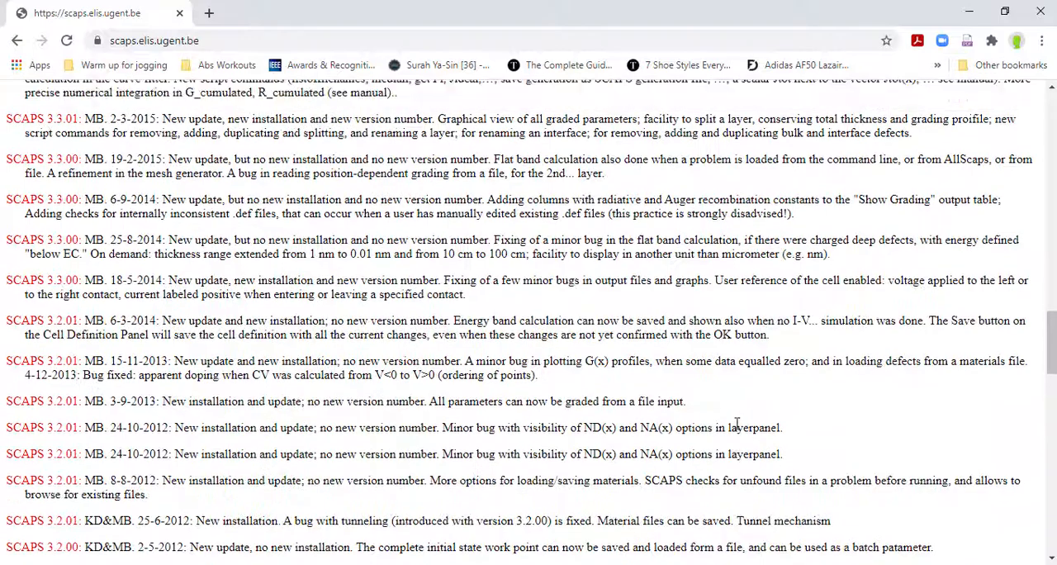
scroll(up, 3)
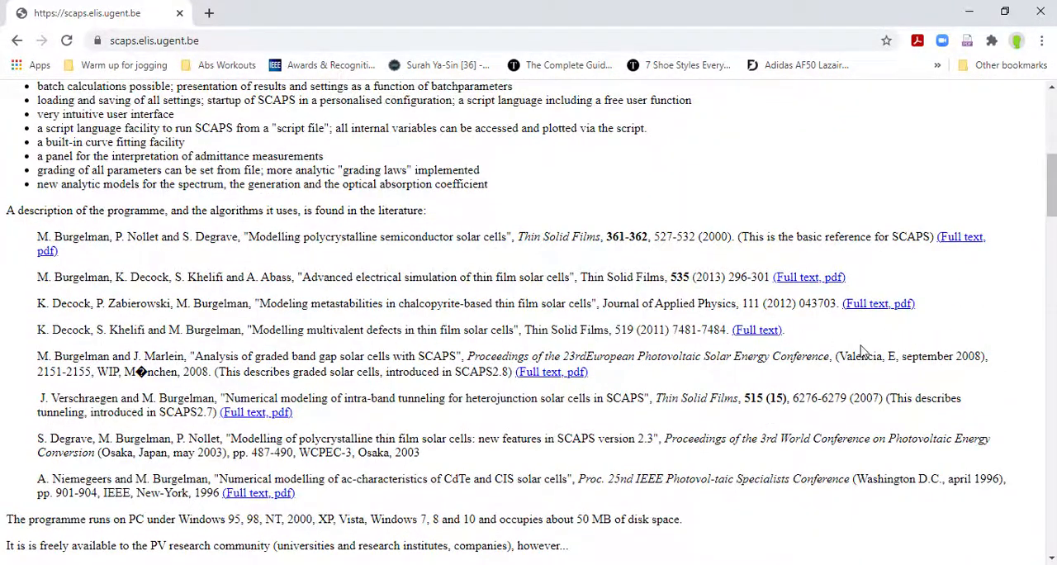
mouse_move(888, 334)
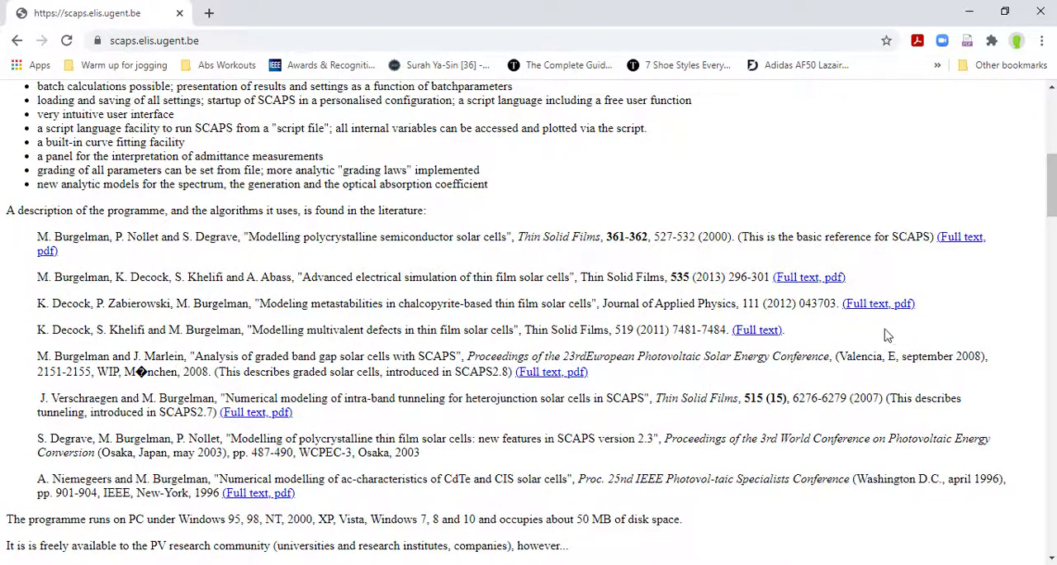
mouse_move(906, 337)
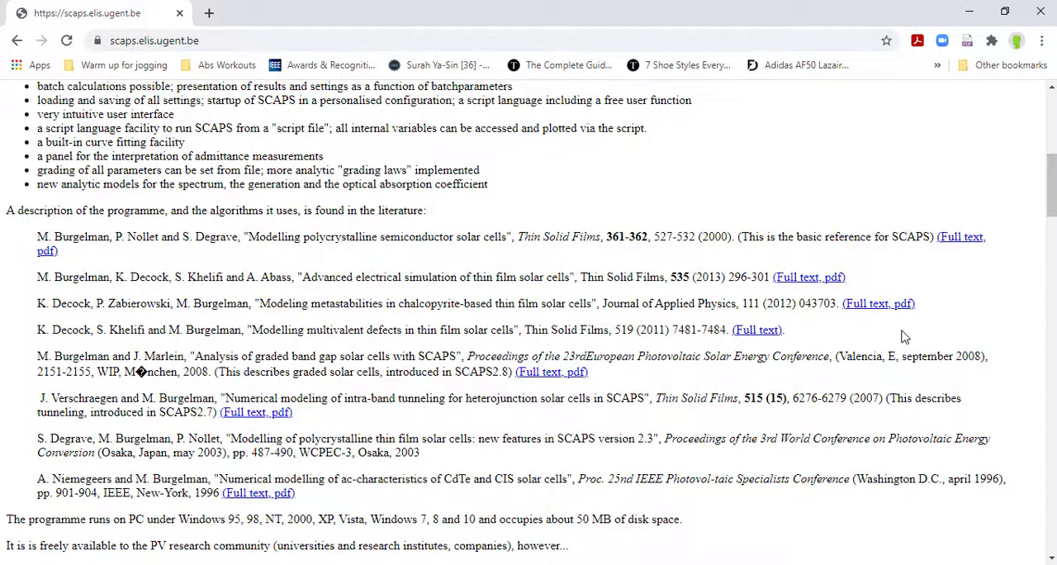
mouse_move(925, 339)
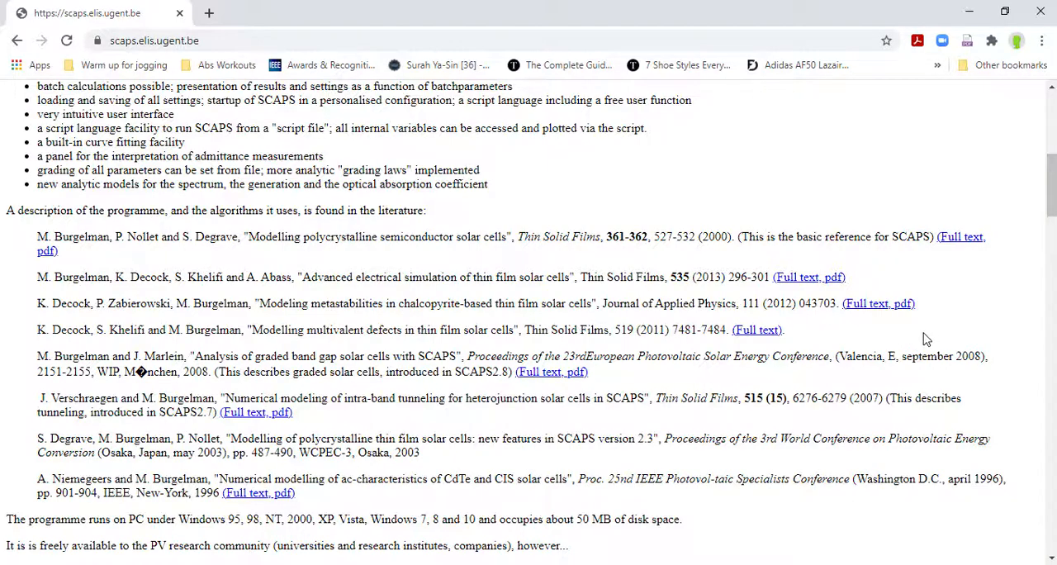
scroll(down, 3)
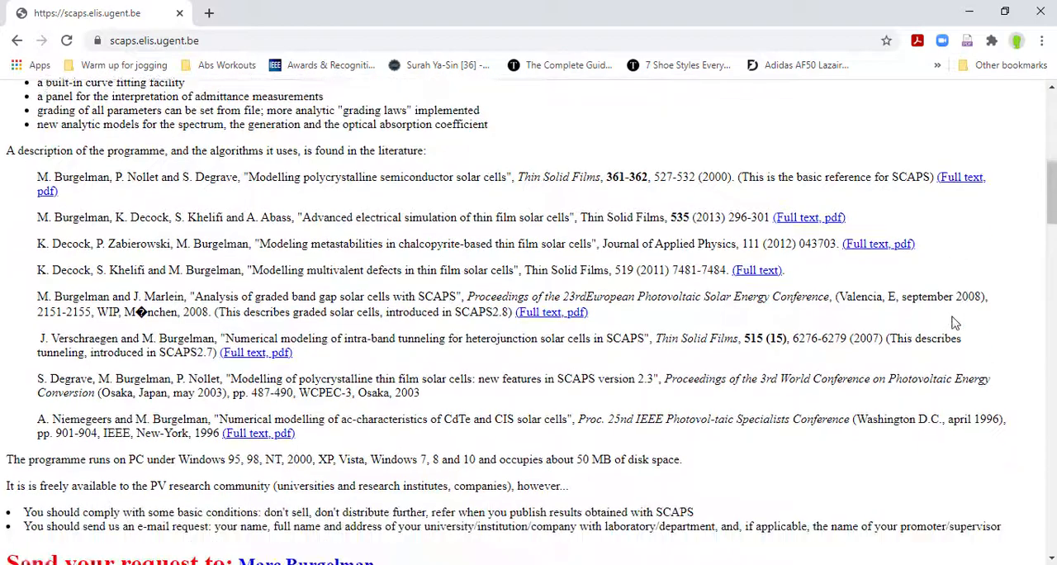
scroll(down, 3)
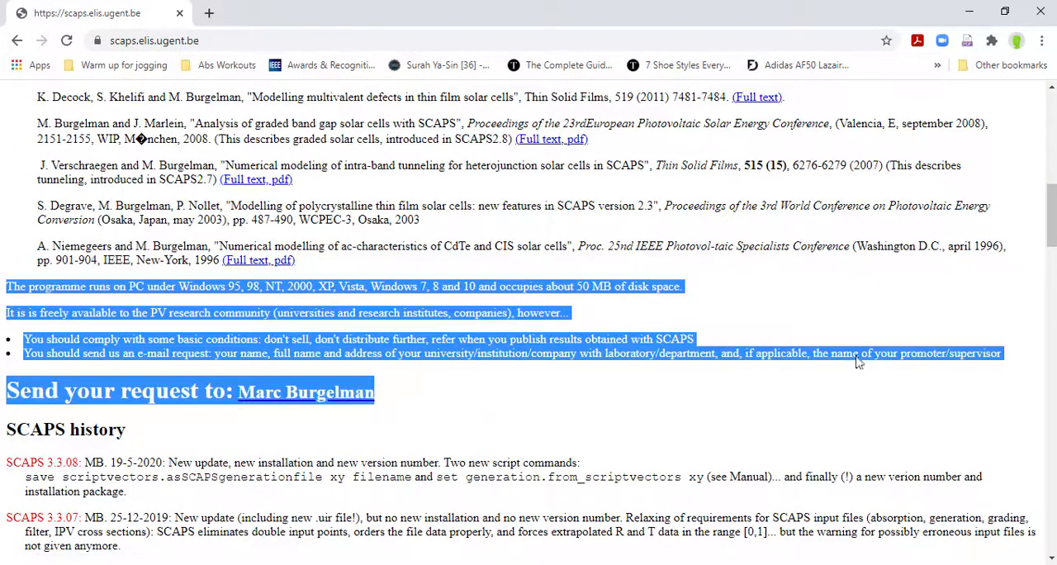
mouse_move(570, 449)
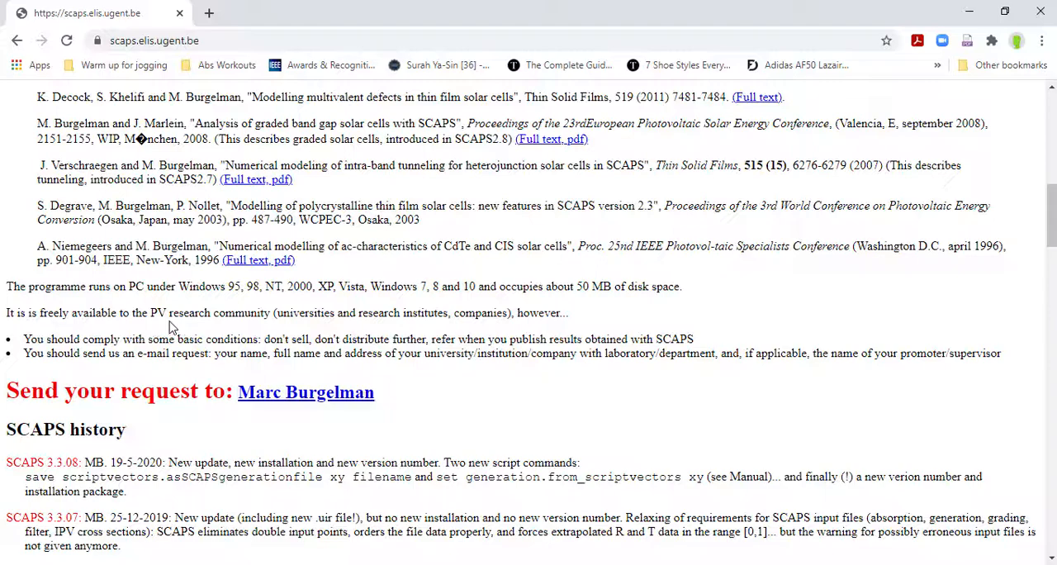
mouse_move(301, 333)
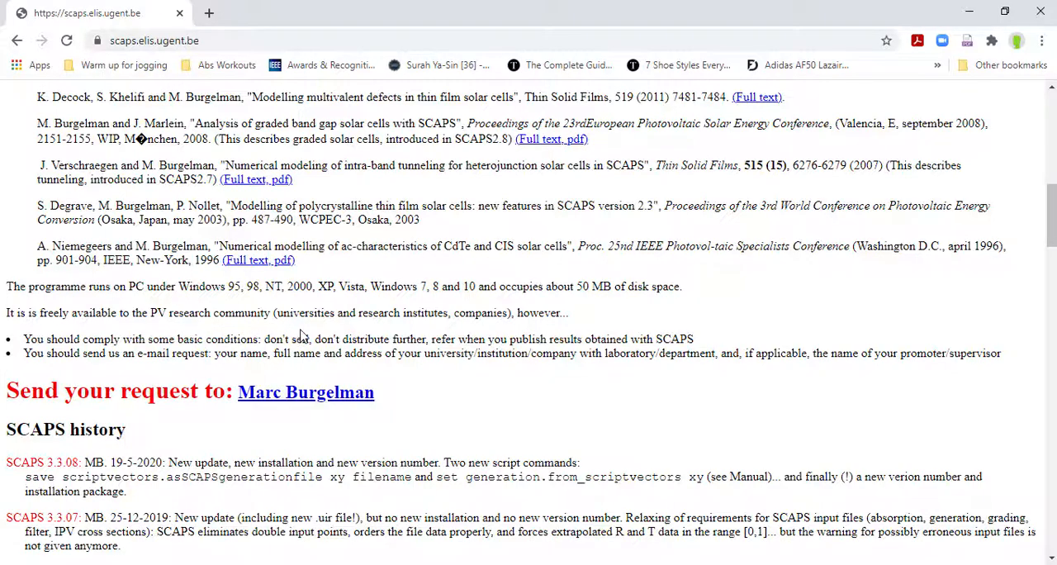
mouse_move(460, 331)
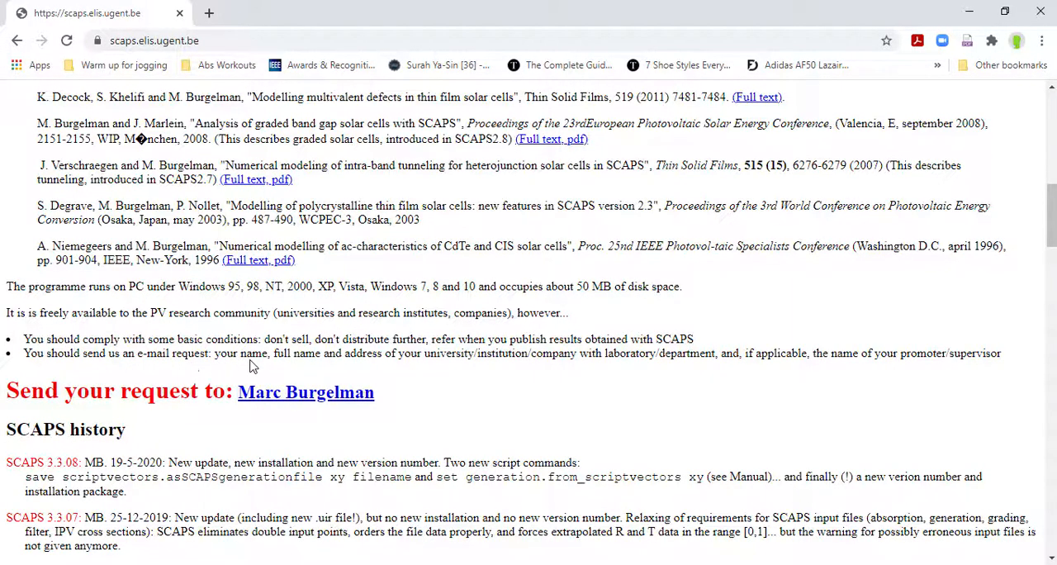
mouse_move(398, 373)
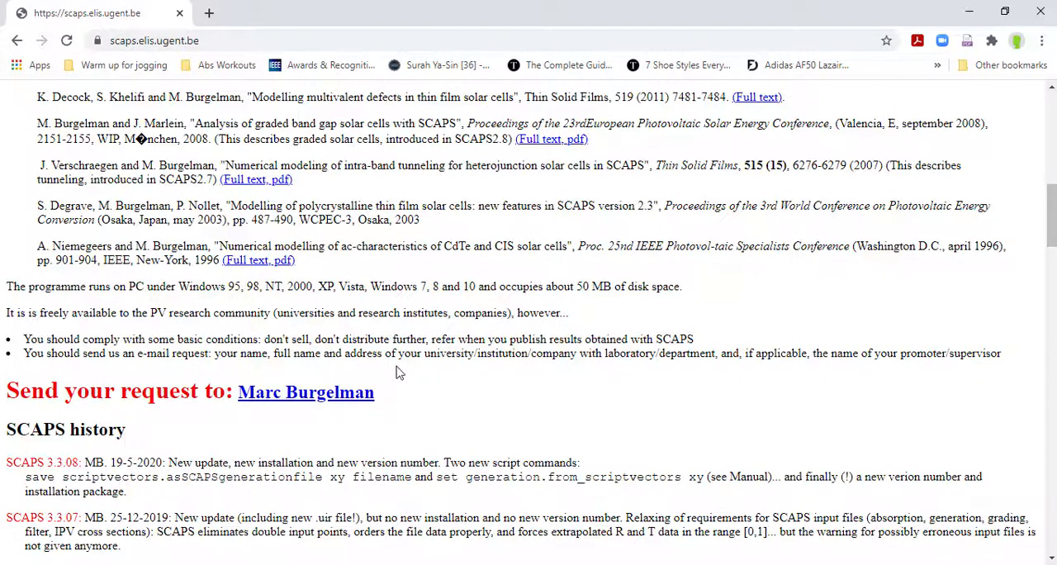
mouse_move(467, 384)
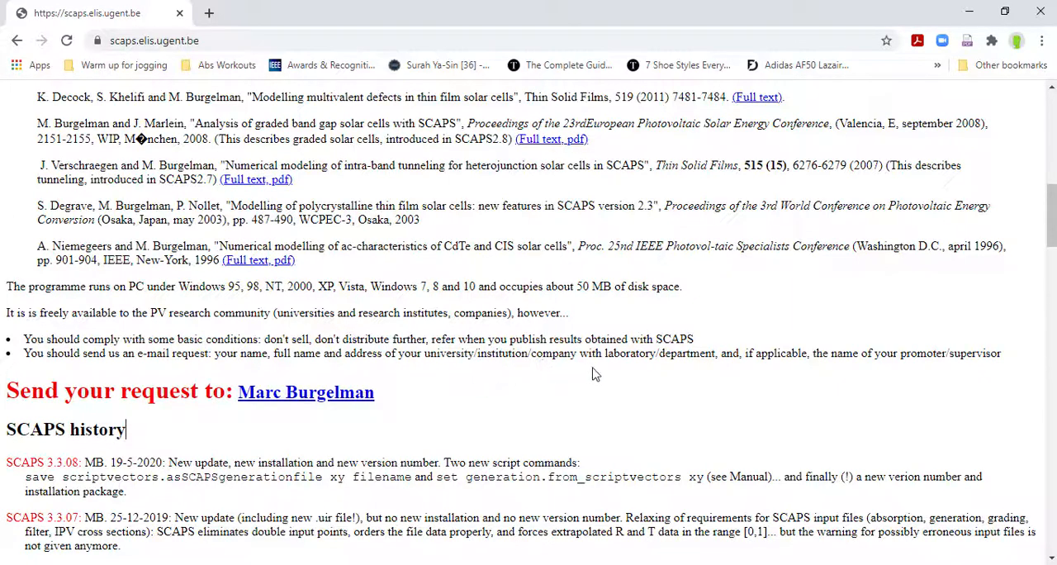
mouse_move(707, 372)
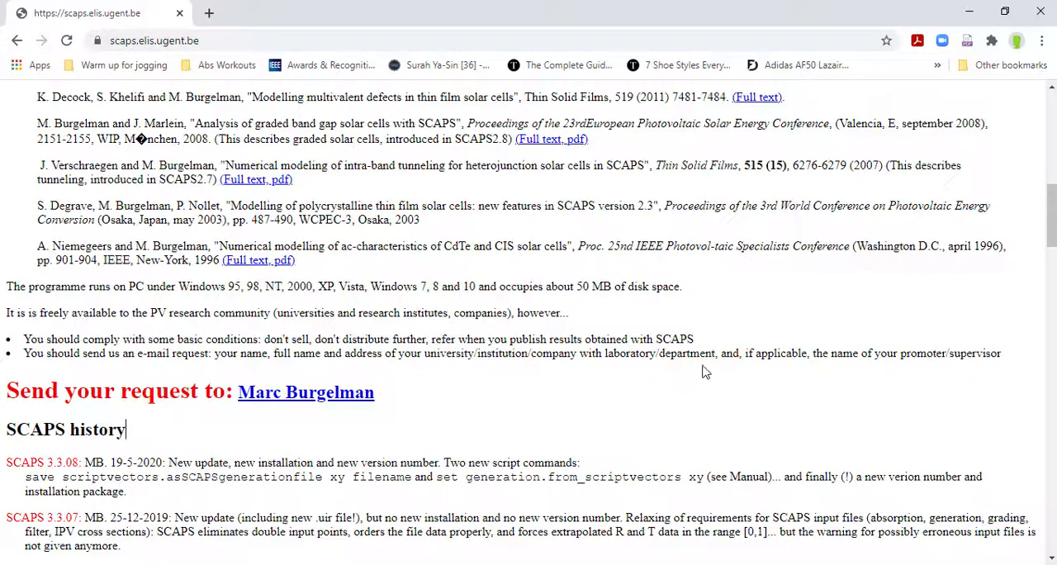
mouse_move(747, 370)
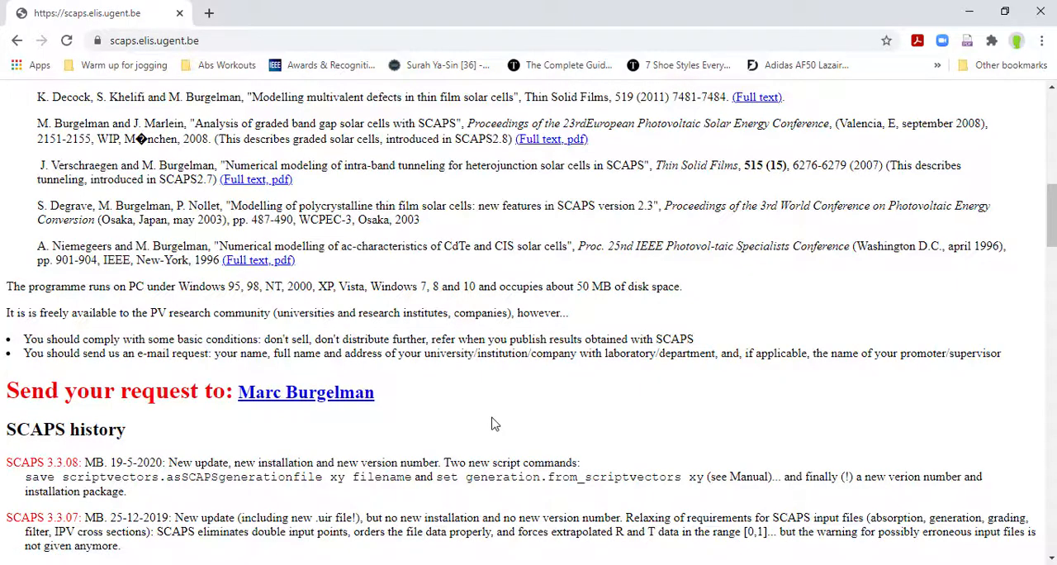
scroll(down, 3)
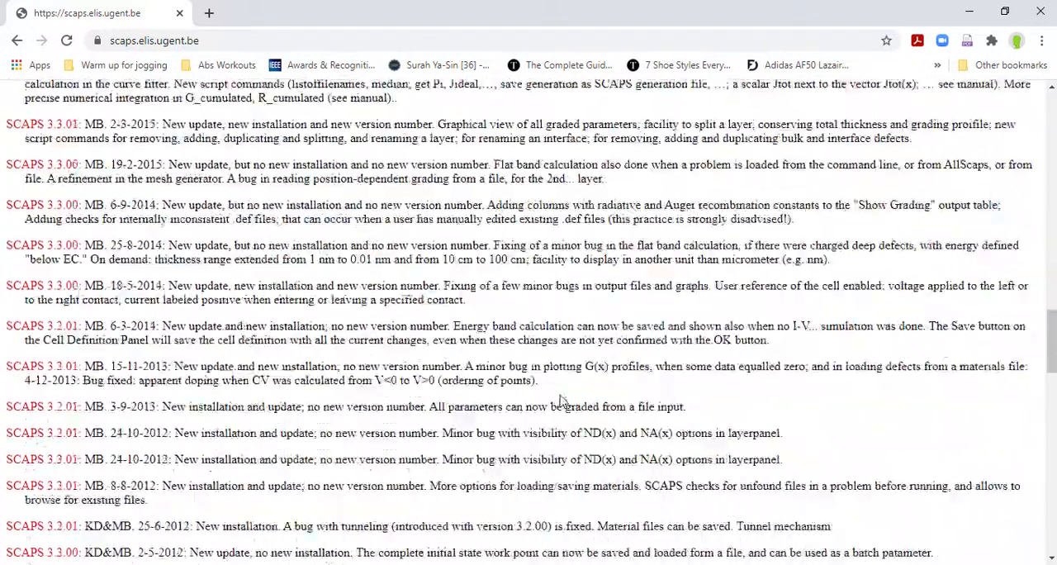
scroll(down, 3)
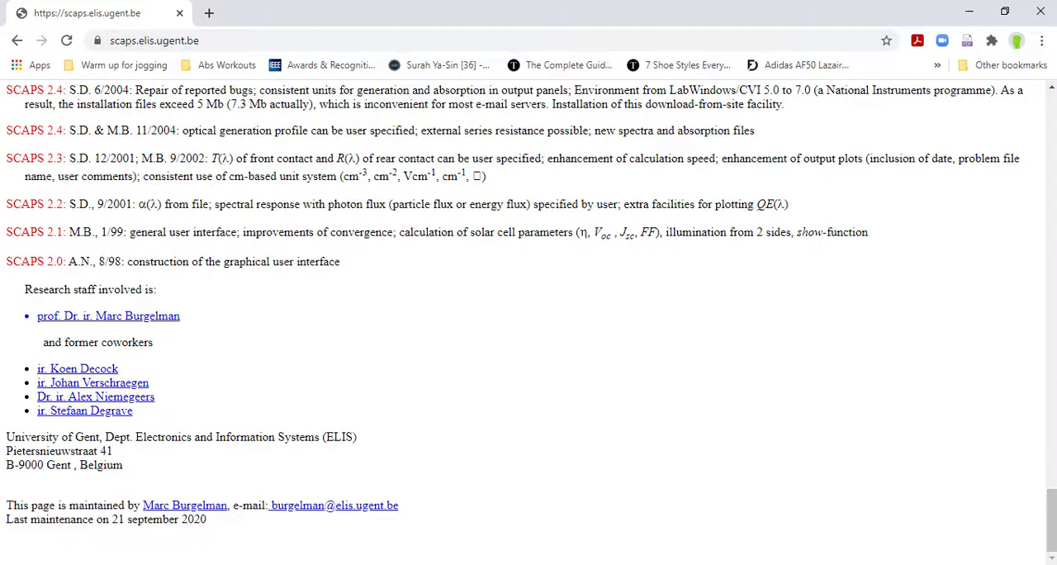